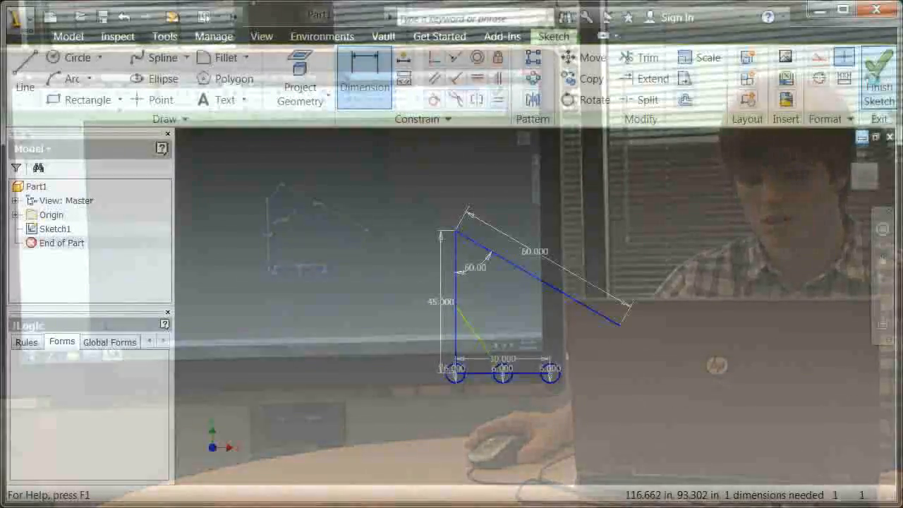
# - Finish the robot-arm sketch and switch to the Manage ribbon for the iLogic tools
pyautogui.click(878, 78)
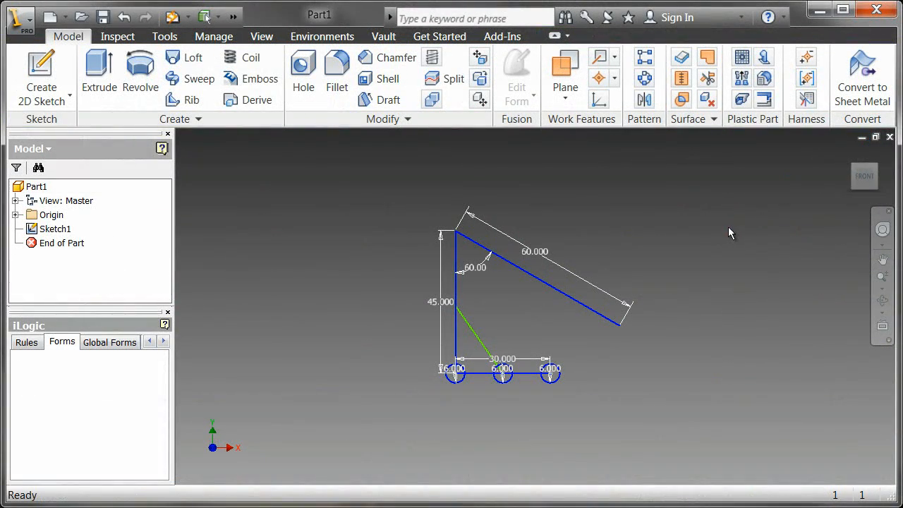
pyautogui.click(215, 37)
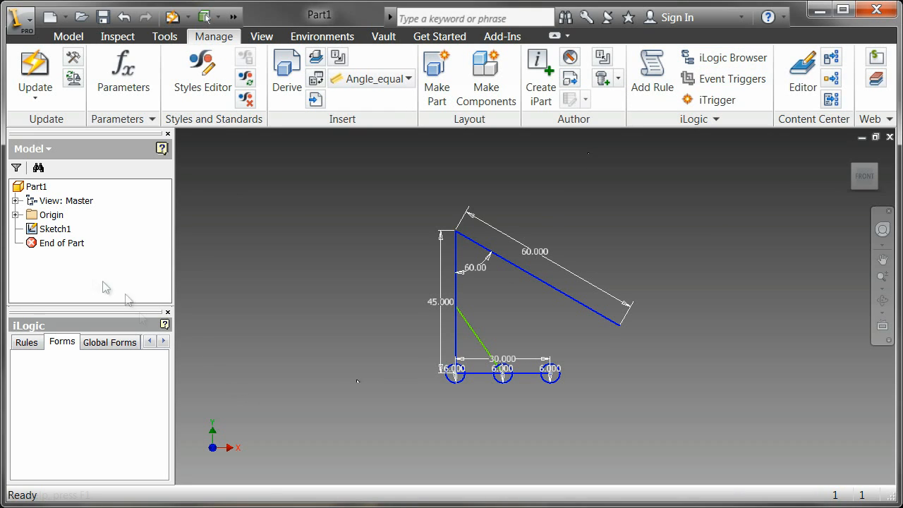
pyautogui.moveTo(113, 381)
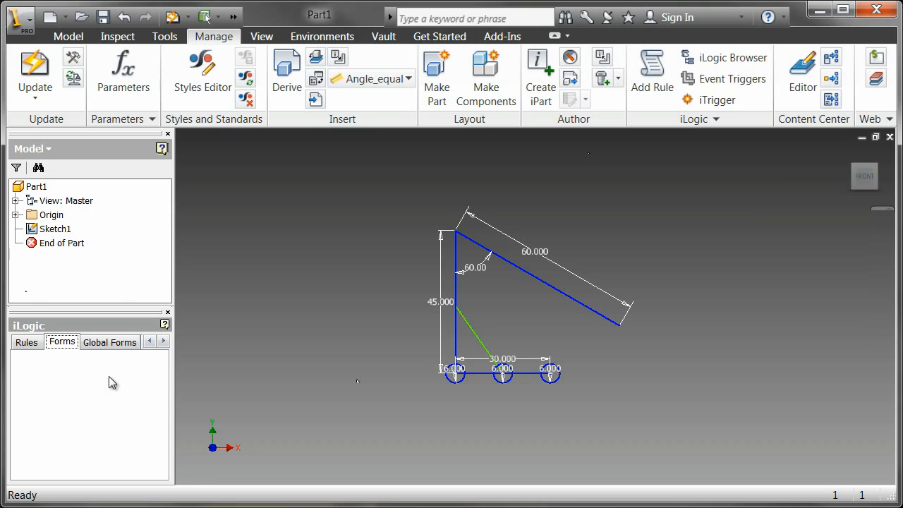
pyautogui.moveTo(96, 401)
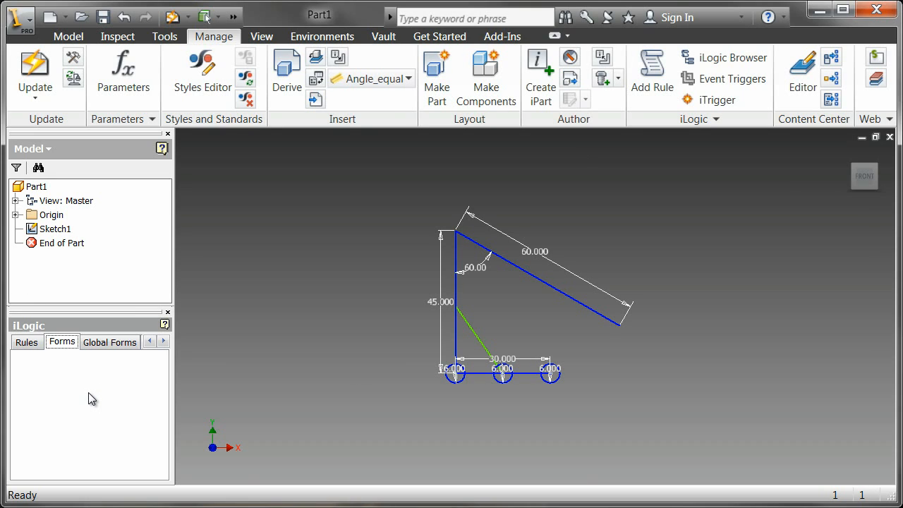
pyautogui.moveTo(96, 322)
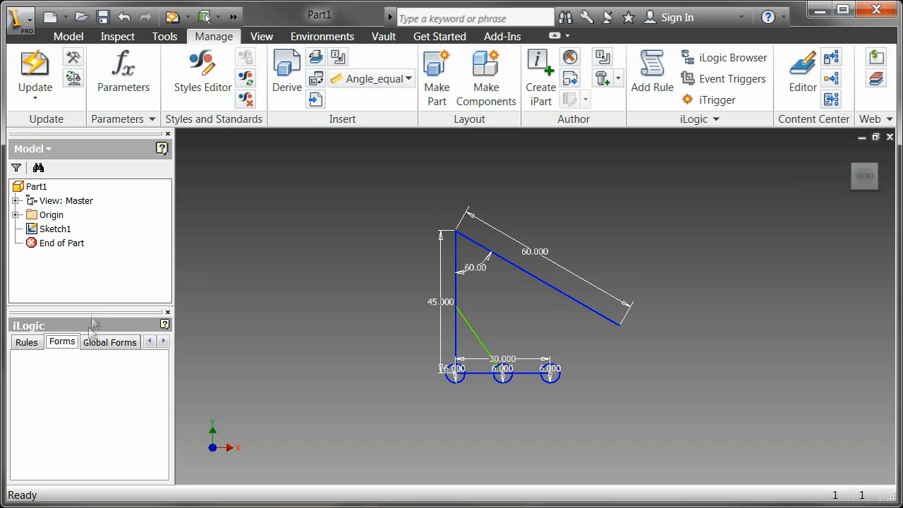
pyautogui.moveTo(82, 374)
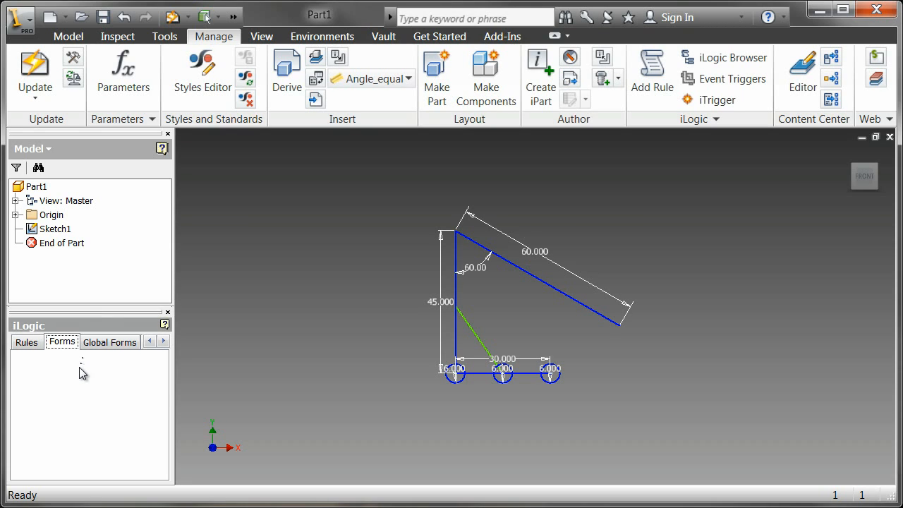
# - Start a new iLogic form from the Forms browser context menu
pyautogui.rightClick(81, 369)
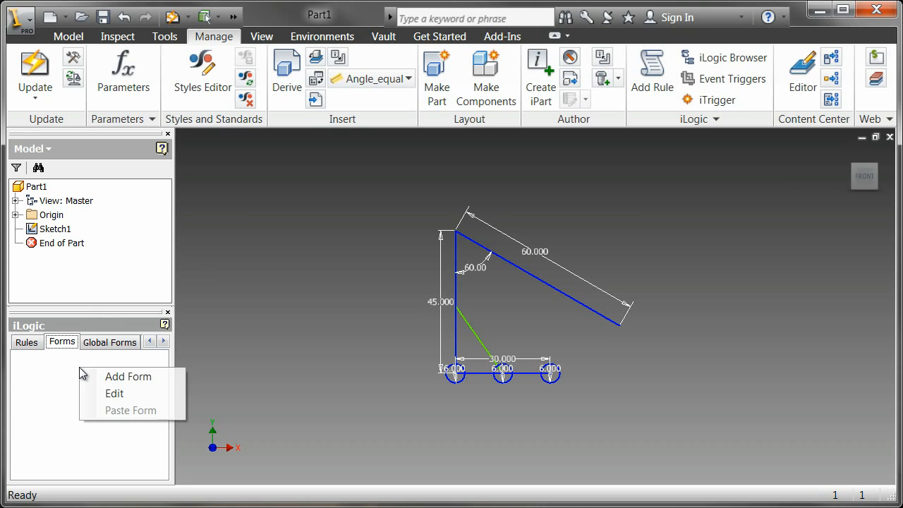
pyautogui.moveTo(127, 375)
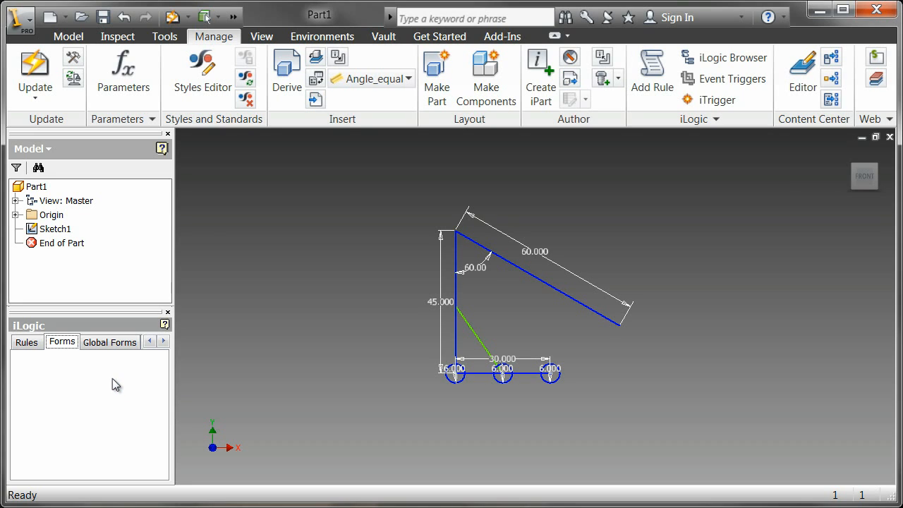
pyautogui.moveTo(305, 333)
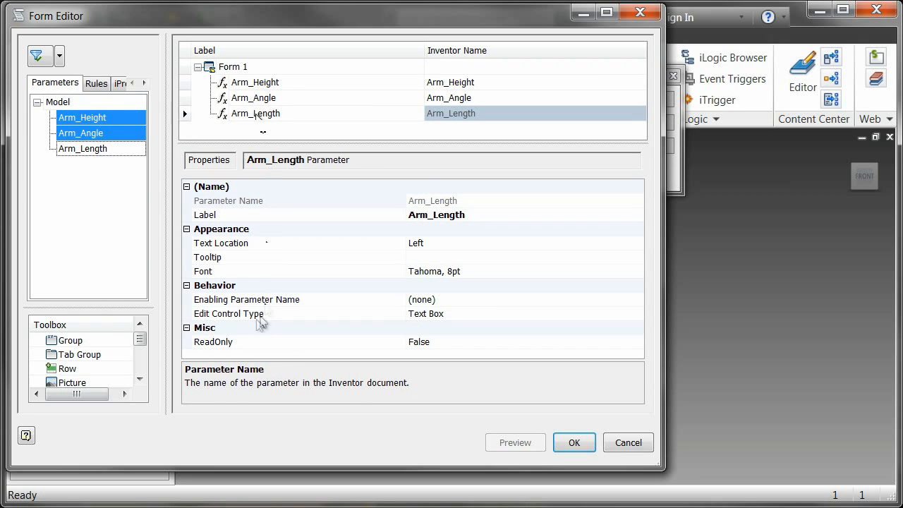
pyautogui.moveTo(452, 323)
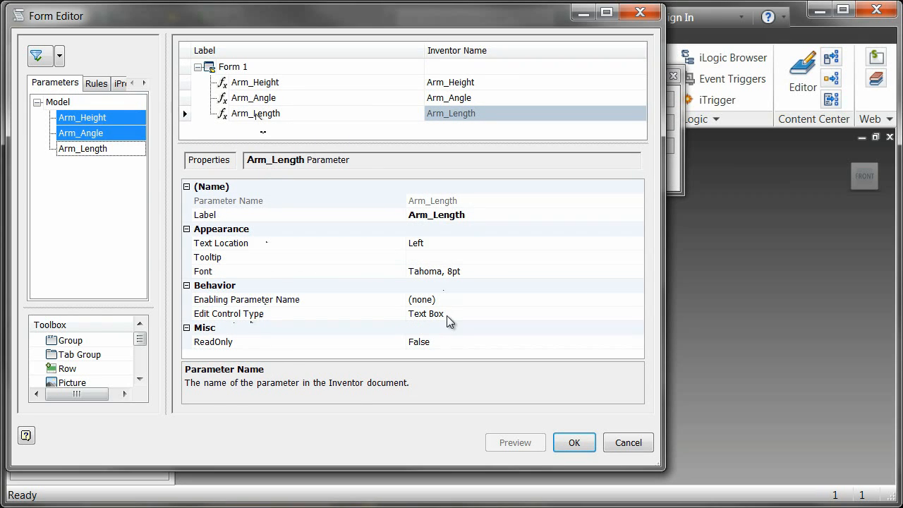
pyautogui.moveTo(446, 321)
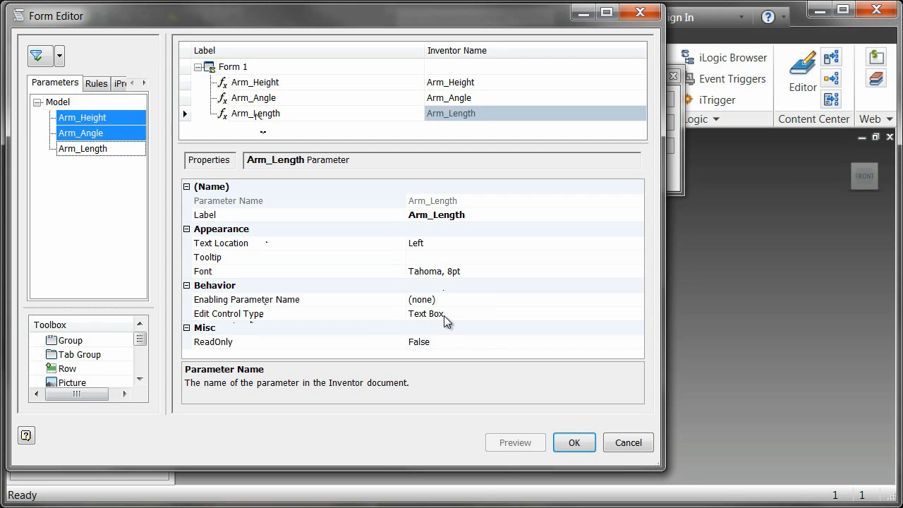
pyautogui.moveTo(618, 204)
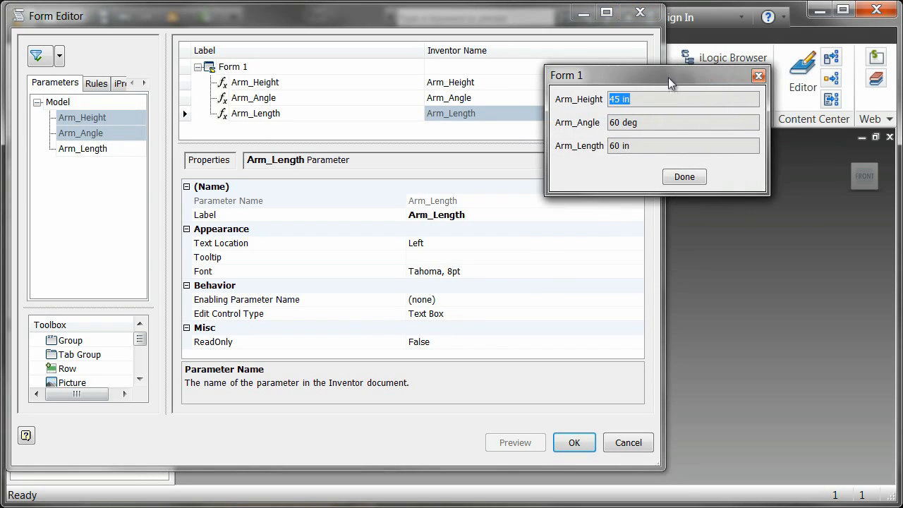
# - Move the preview aside and make Arm_Length a Slider control with its range values
pyautogui.moveTo(670, 77); pyautogui.dragTo(782, 63)
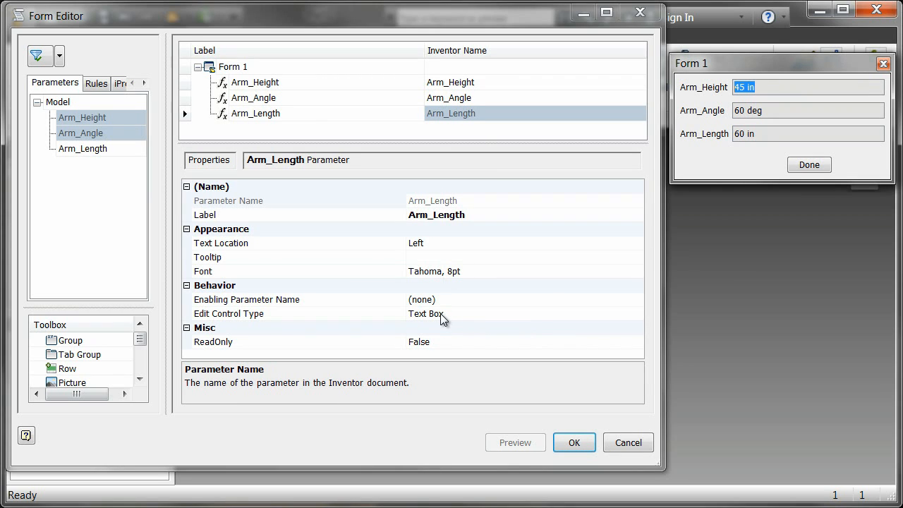
pyautogui.click(437, 313)
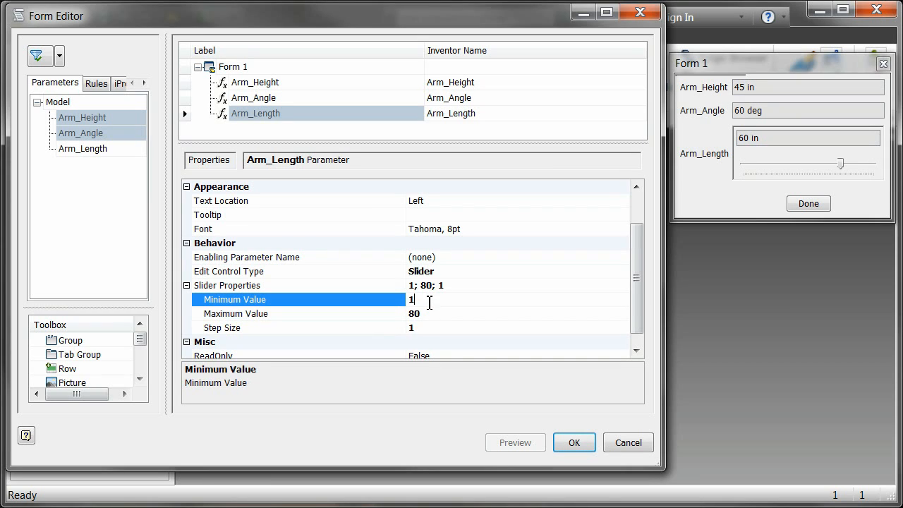
pyautogui.write('40')
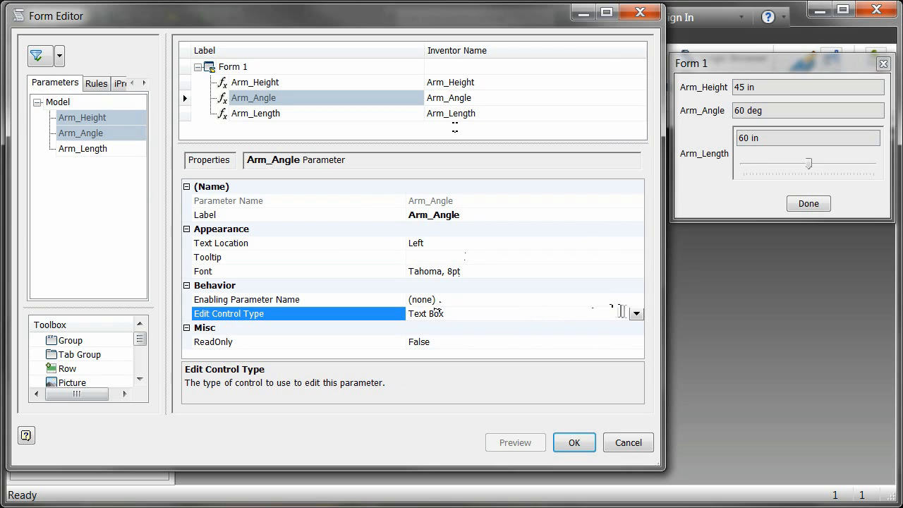
# - Make Arm_Angle a Slider with maximum 179, then select the Arm_Height entry
pyautogui.click(423, 313)
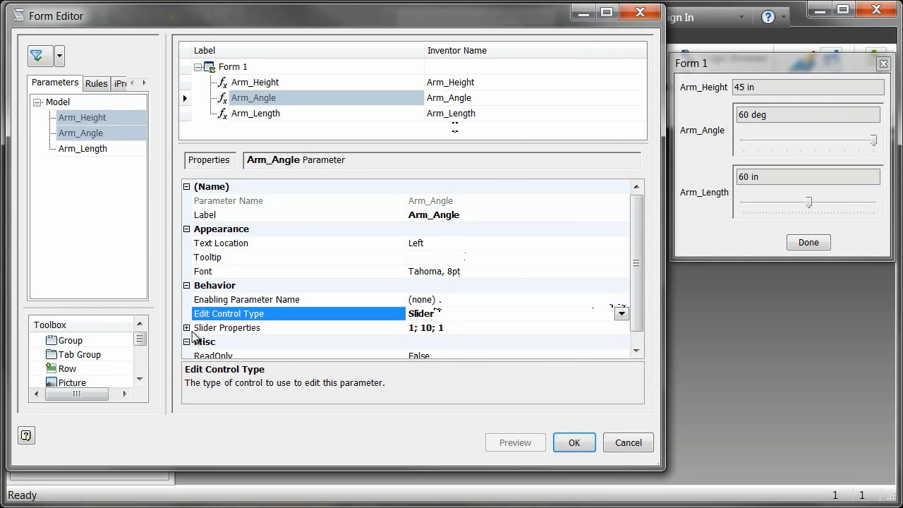
pyautogui.click(187, 328)
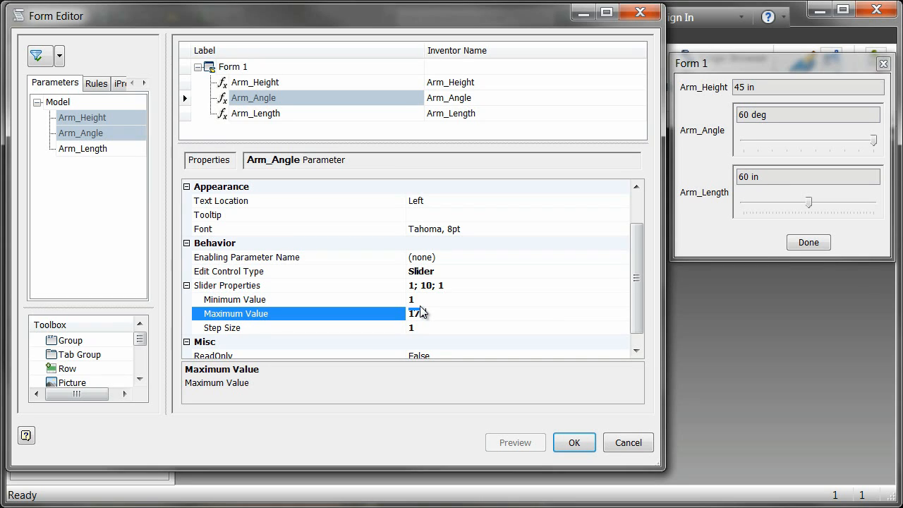
pyautogui.write('179')
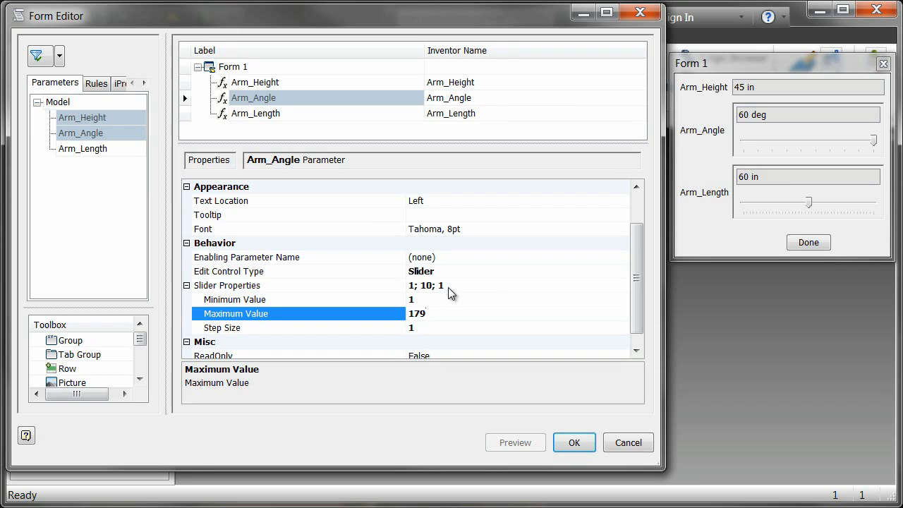
pyautogui.click(418, 313)
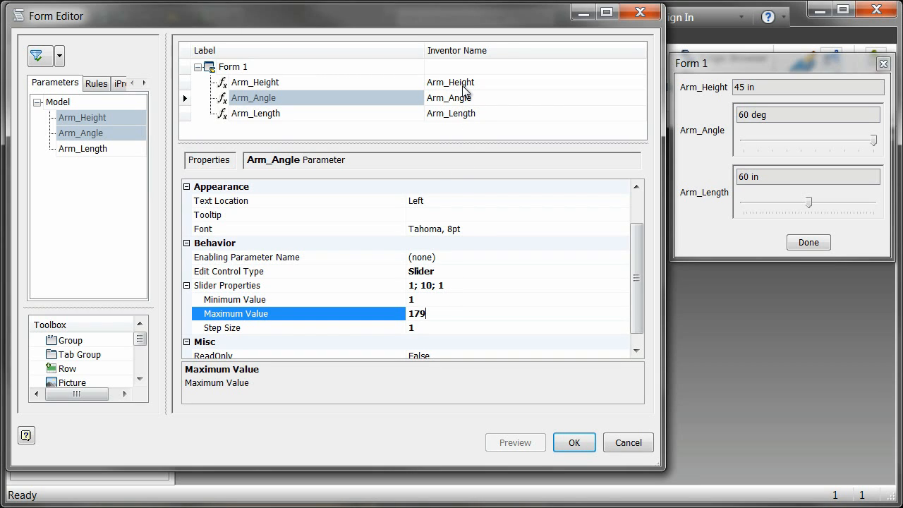
pyautogui.click(254, 82)
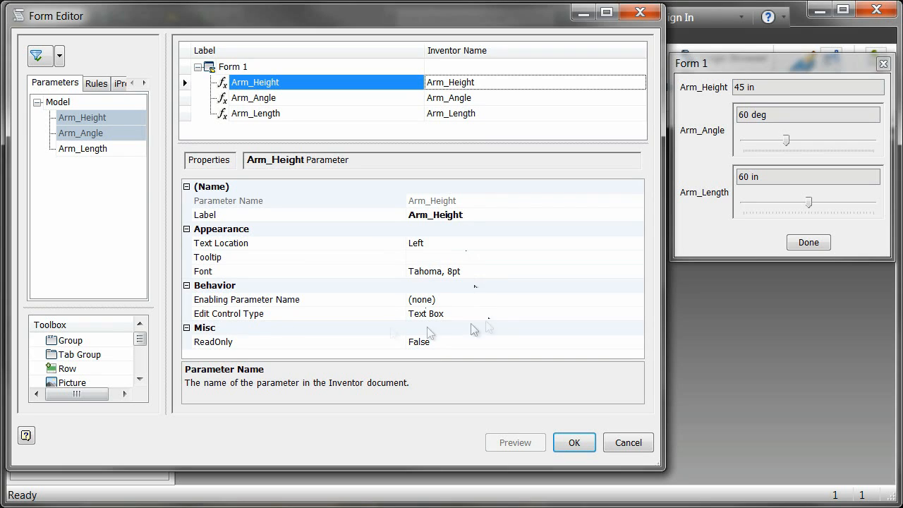
# - Make Arm_Height a Slider control with minimum value 40
pyautogui.click(229, 313)
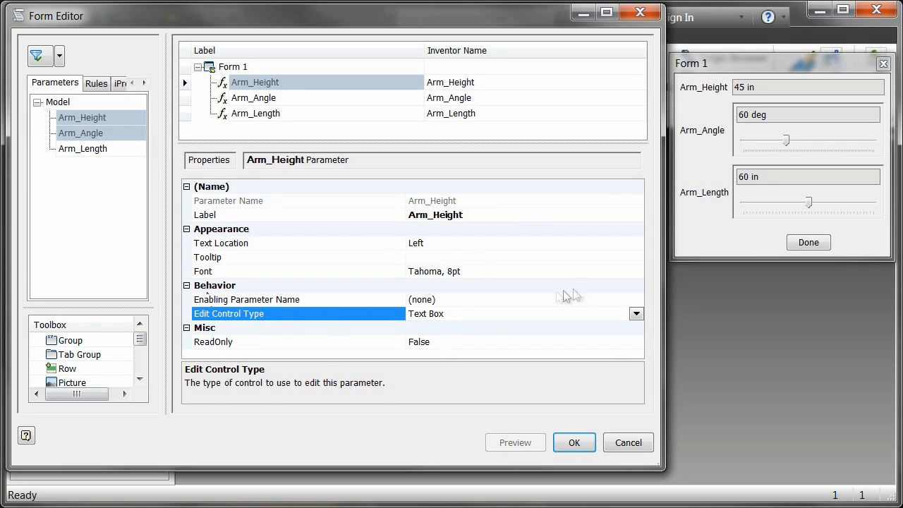
pyautogui.click(635, 313)
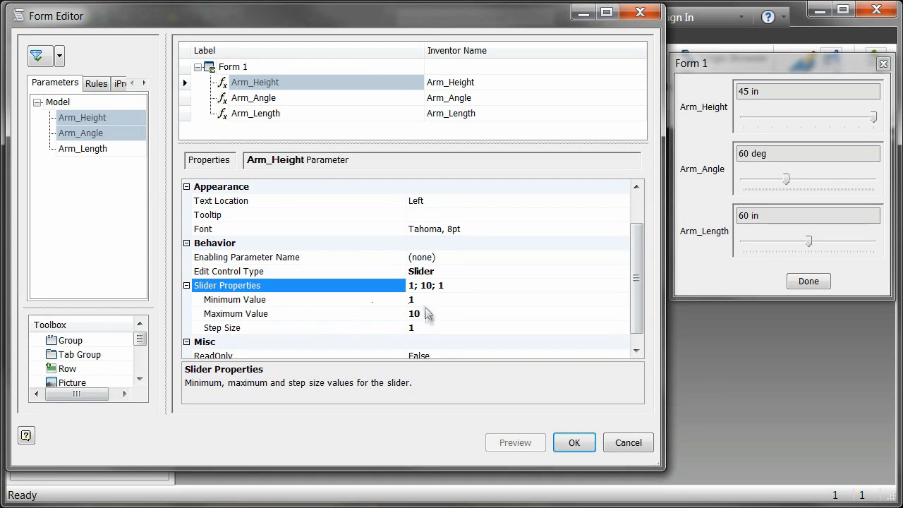
pyautogui.moveTo(432, 323)
pyautogui.write('57')
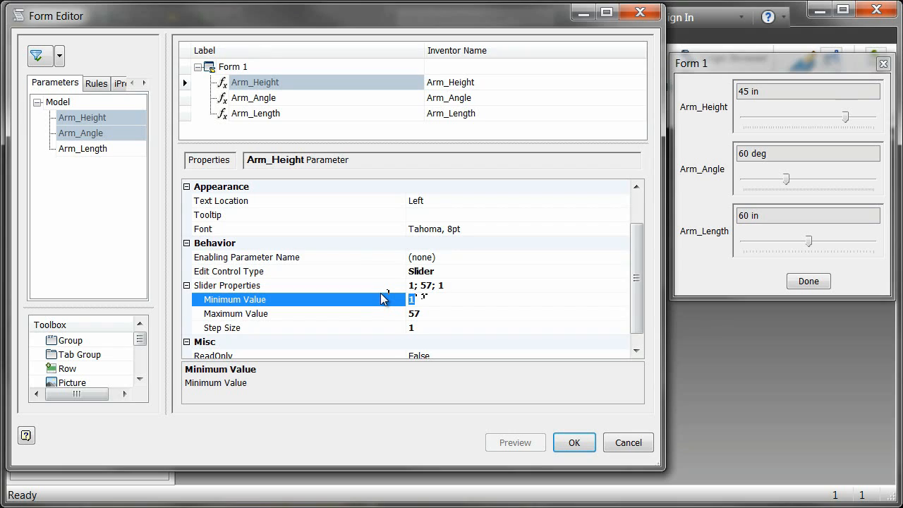
pyautogui.write('40')
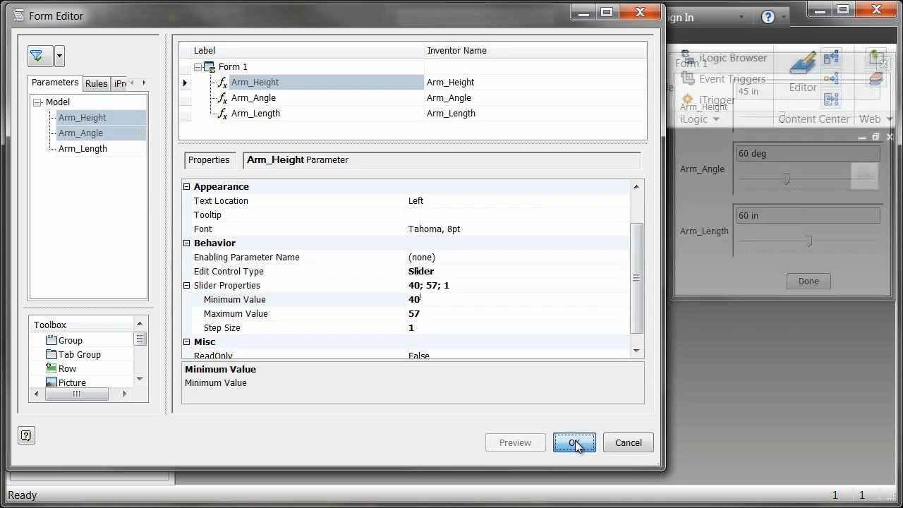
# - Accept the form and drag its sliders to height 54 in, angle 86°, length 63 in
pyautogui.click(573, 443)
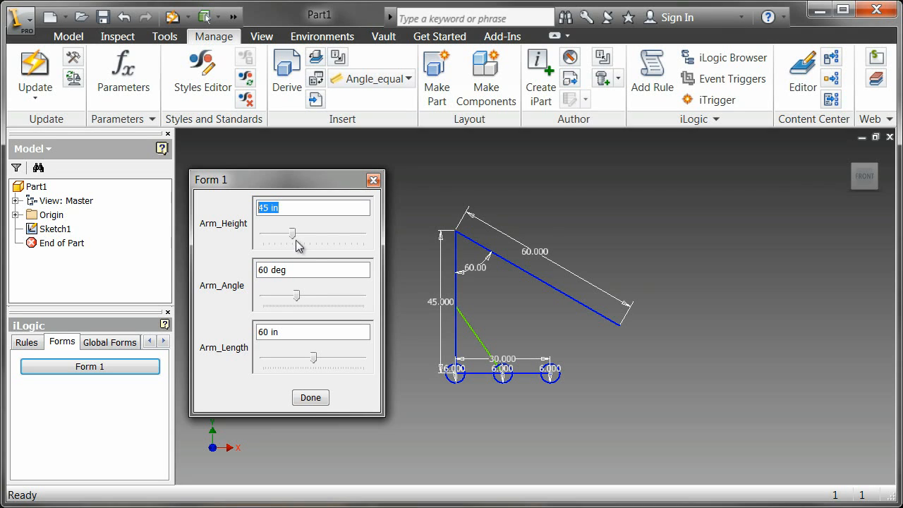
pyautogui.moveTo(296, 234); pyautogui.dragTo(332, 235)
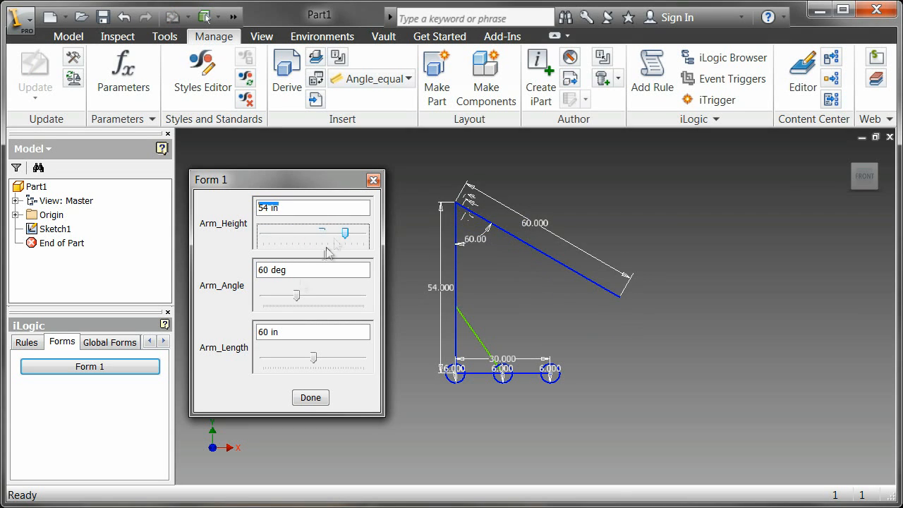
pyautogui.moveTo(297, 297); pyautogui.dragTo(281, 297)
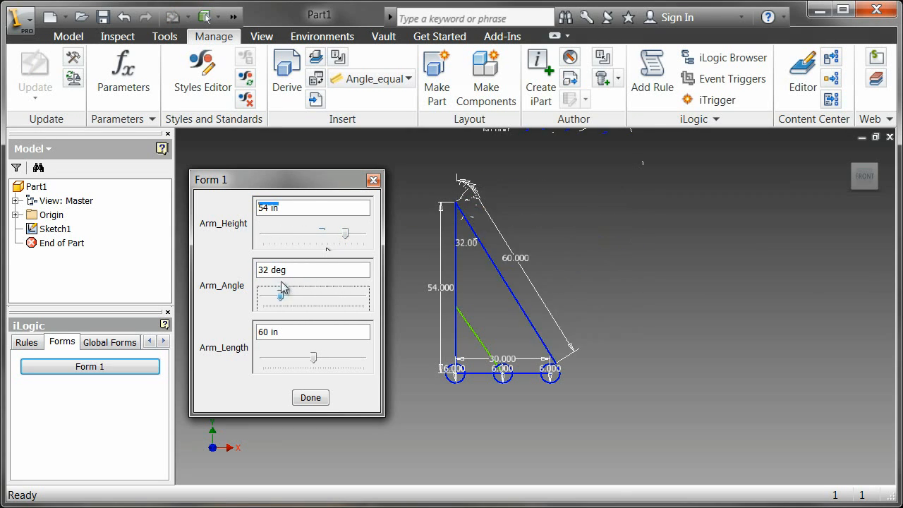
pyautogui.moveTo(281, 295); pyautogui.dragTo(311, 295)
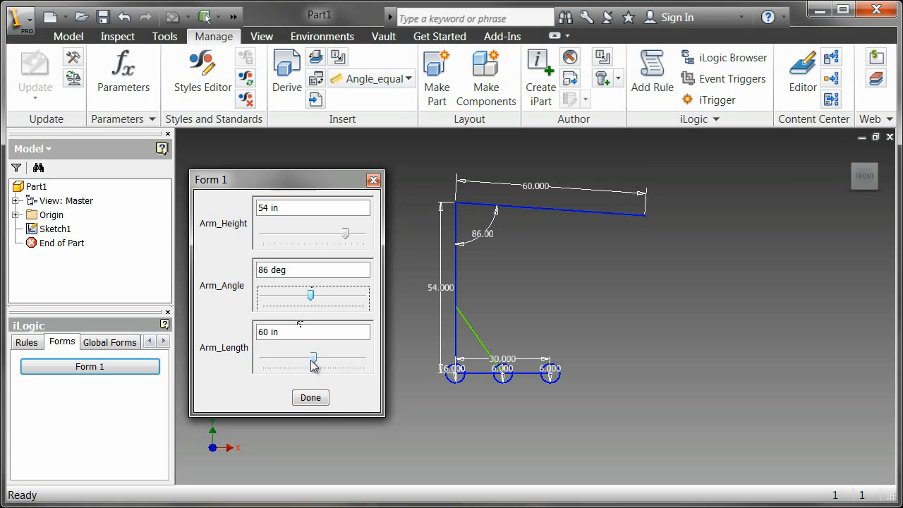
pyautogui.moveTo(313, 361); pyautogui.dragTo(353, 362)
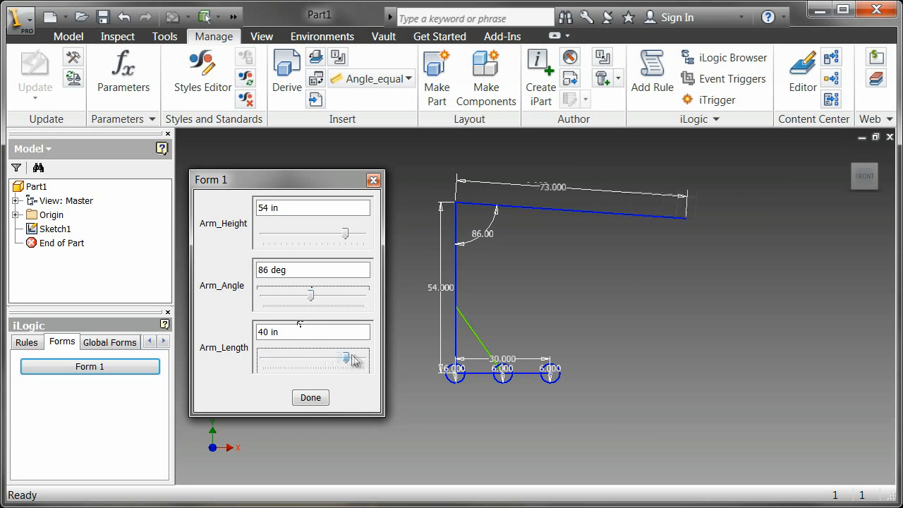
pyautogui.moveTo(353, 361); pyautogui.dragTo(321, 361)
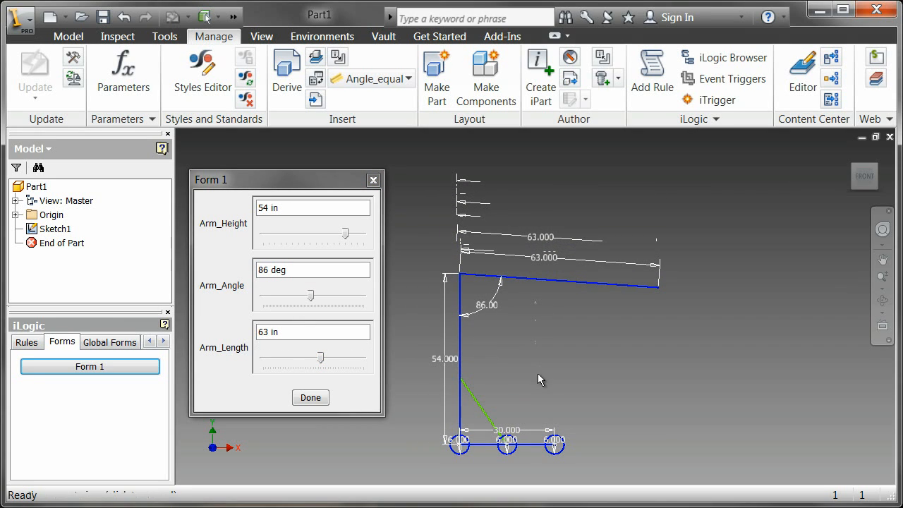
pyautogui.moveTo(462, 332)
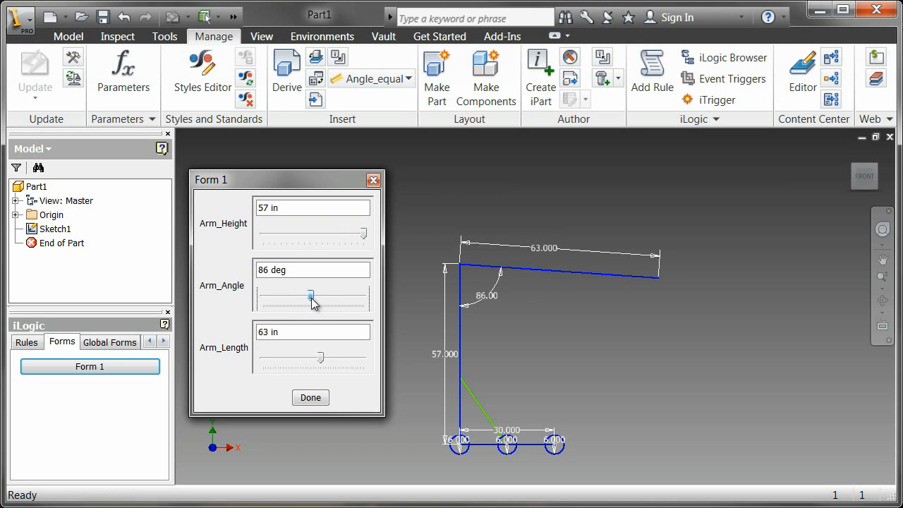
# - Drag the sliders to swing the arm to 126° and lengthen it to 74 in at height 57 in
pyautogui.moveTo(310, 297); pyautogui.dragTo(282, 297)
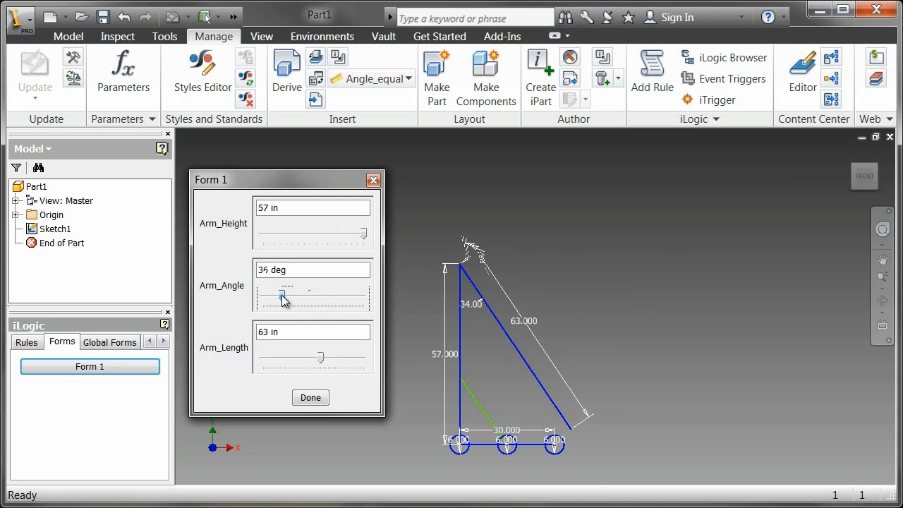
pyautogui.moveTo(282, 295); pyautogui.dragTo(279, 295)
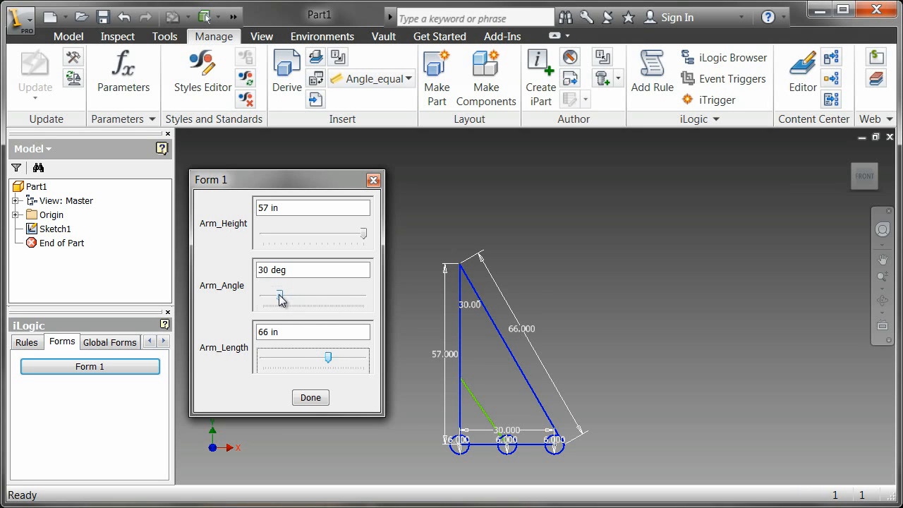
pyautogui.moveTo(280, 297); pyautogui.dragTo(319, 296)
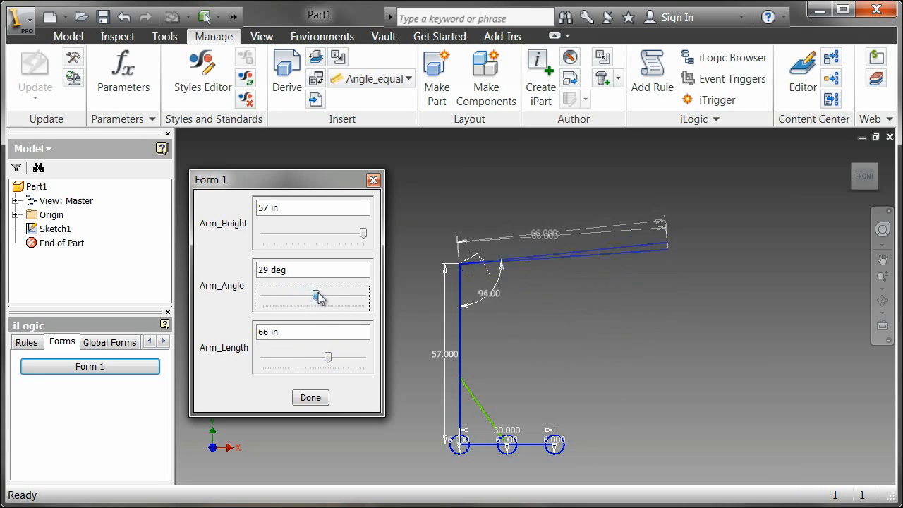
pyautogui.moveTo(317, 298); pyautogui.dragTo(332, 297)
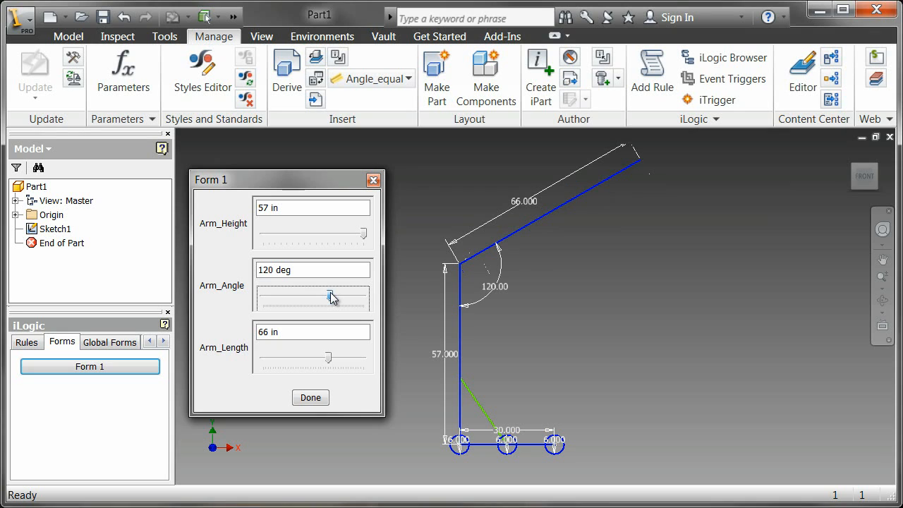
pyautogui.moveTo(331, 295); pyautogui.dragTo(333, 295)
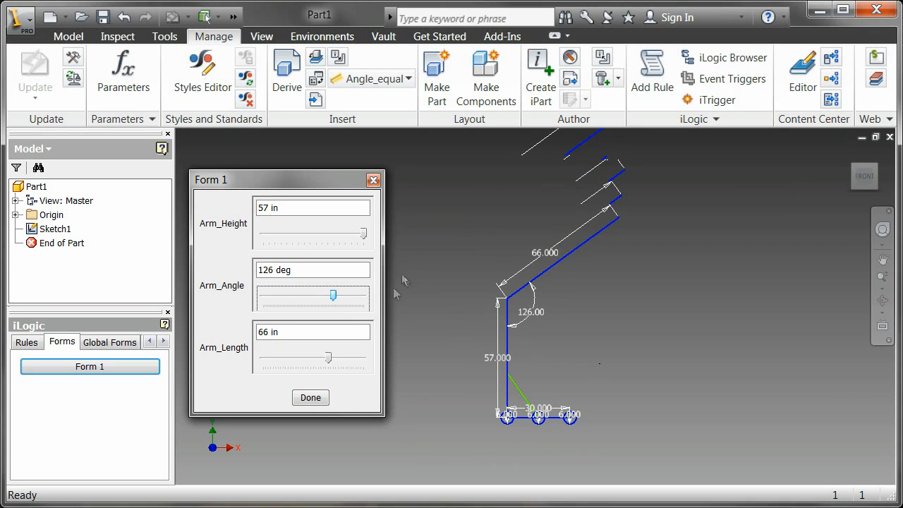
pyautogui.moveTo(328, 358); pyautogui.dragTo(333, 360)
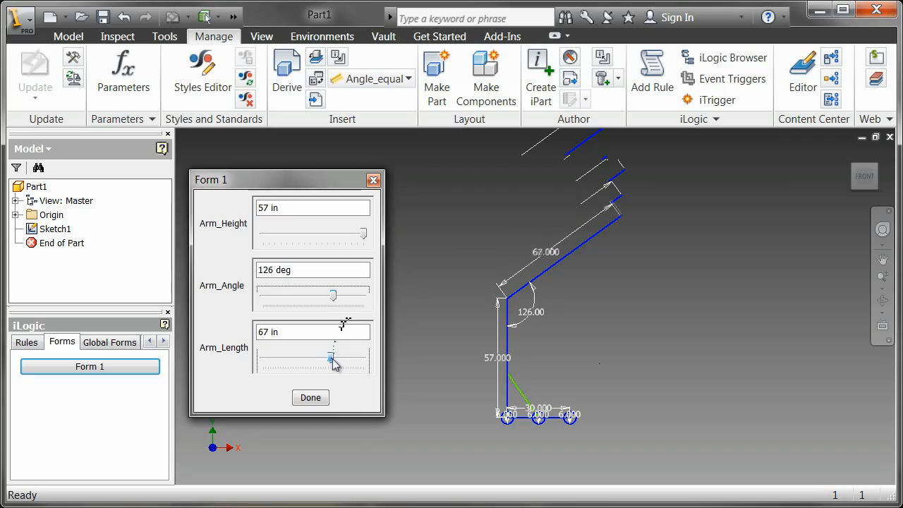
pyautogui.moveTo(330, 359); pyautogui.dragTo(350, 361)
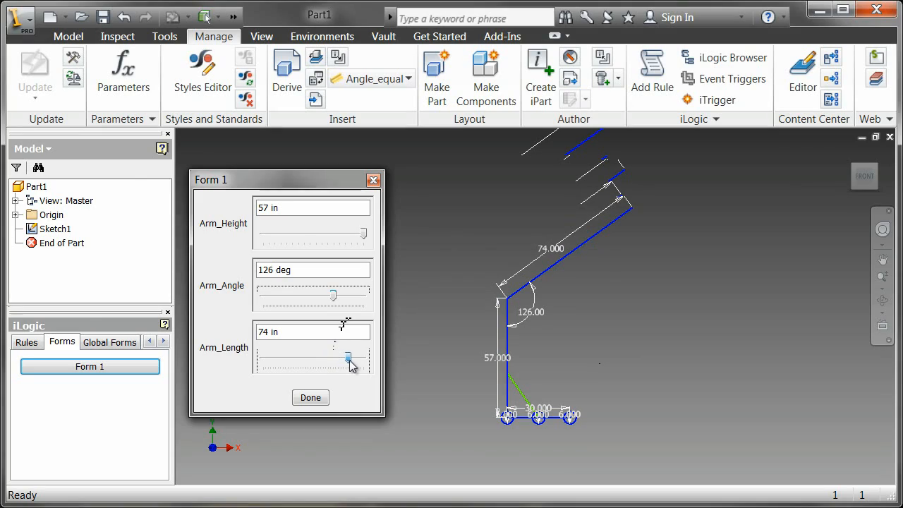